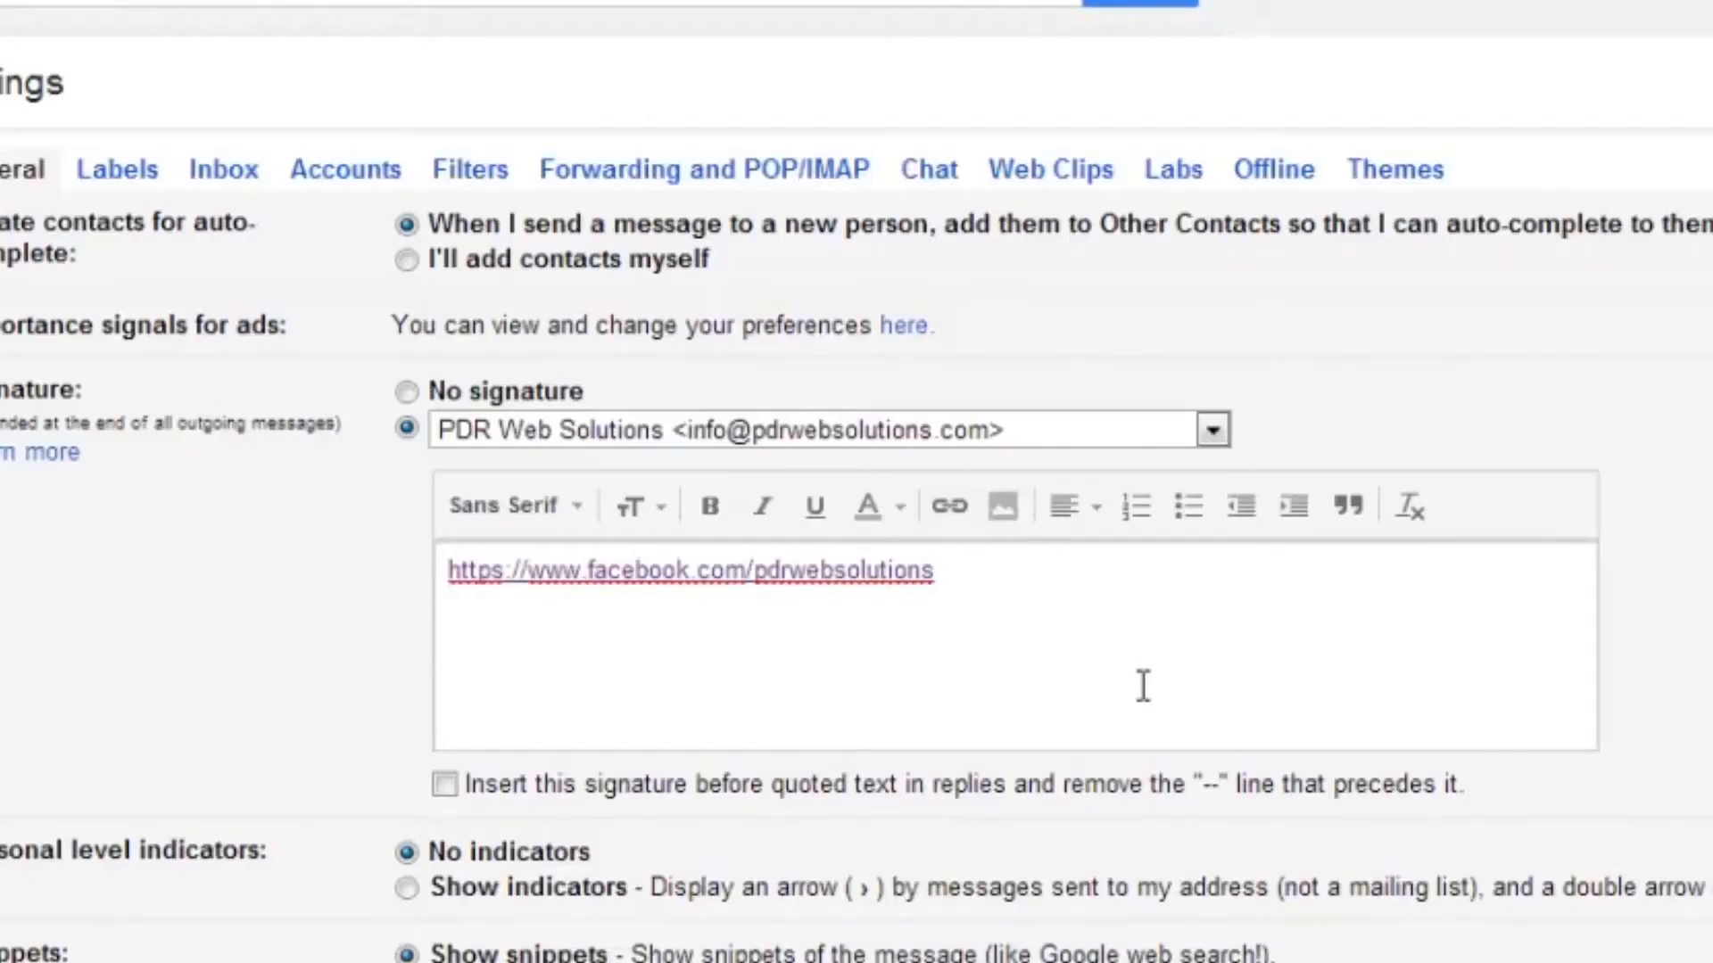
mouse_move(953, 594)
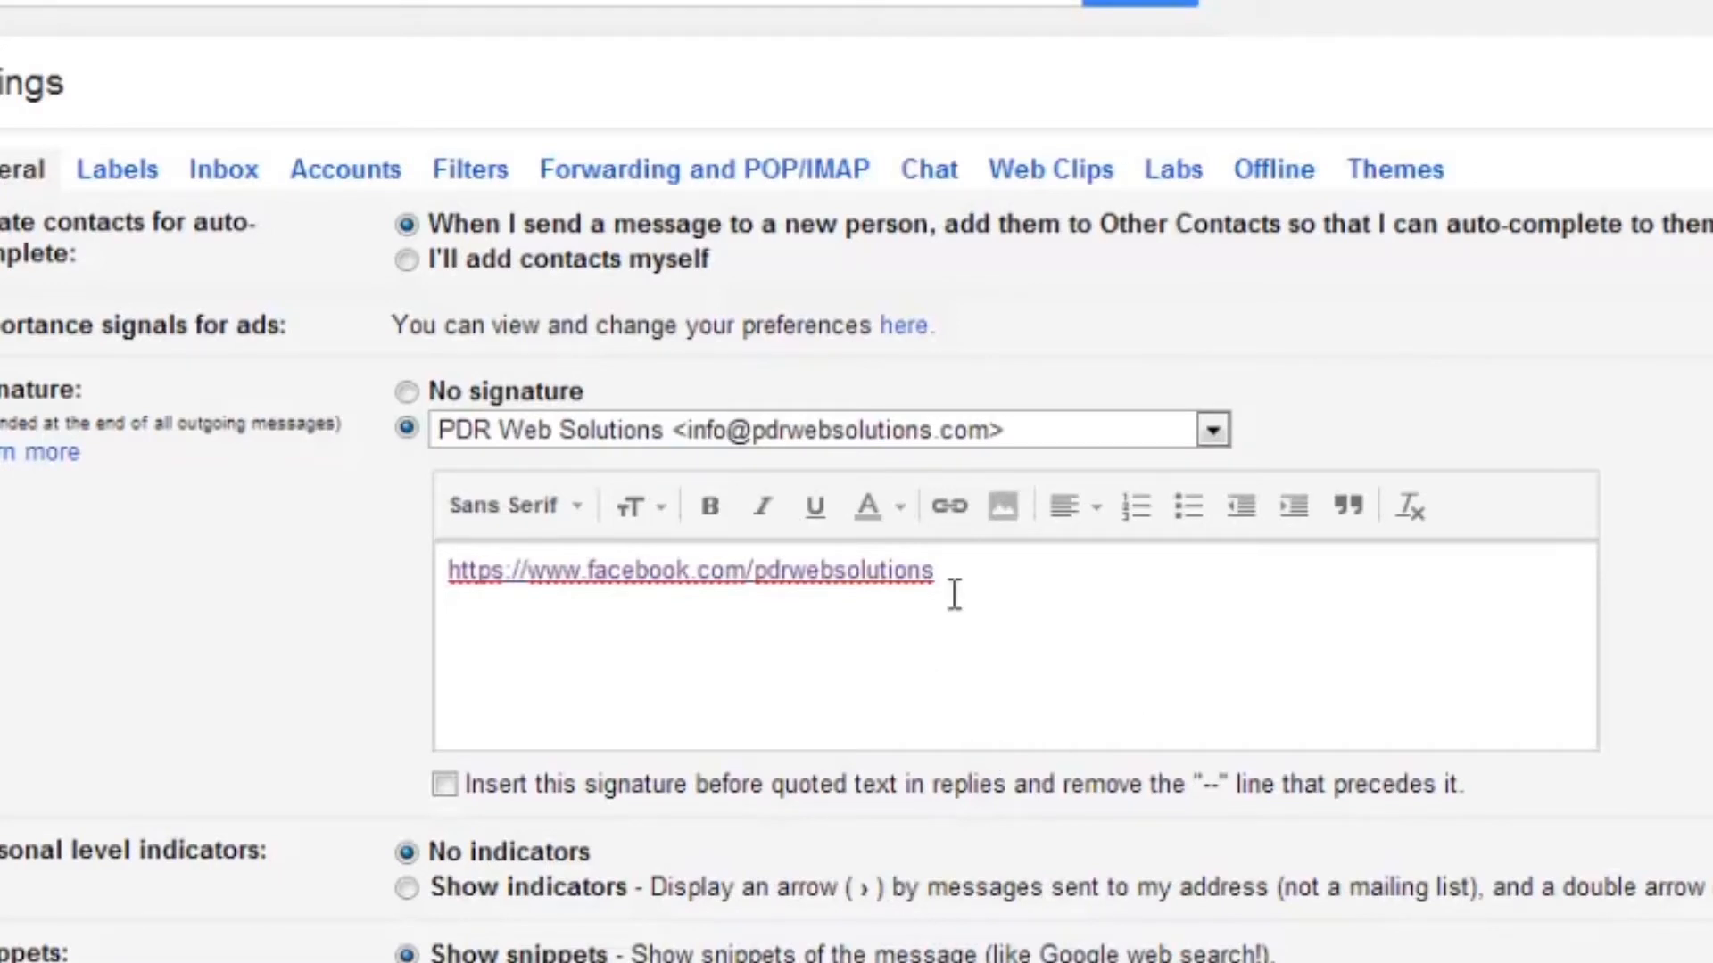
Enter the signature line "Click here to visit my page" beneath the Facebook URL.
type("Click here to visit")
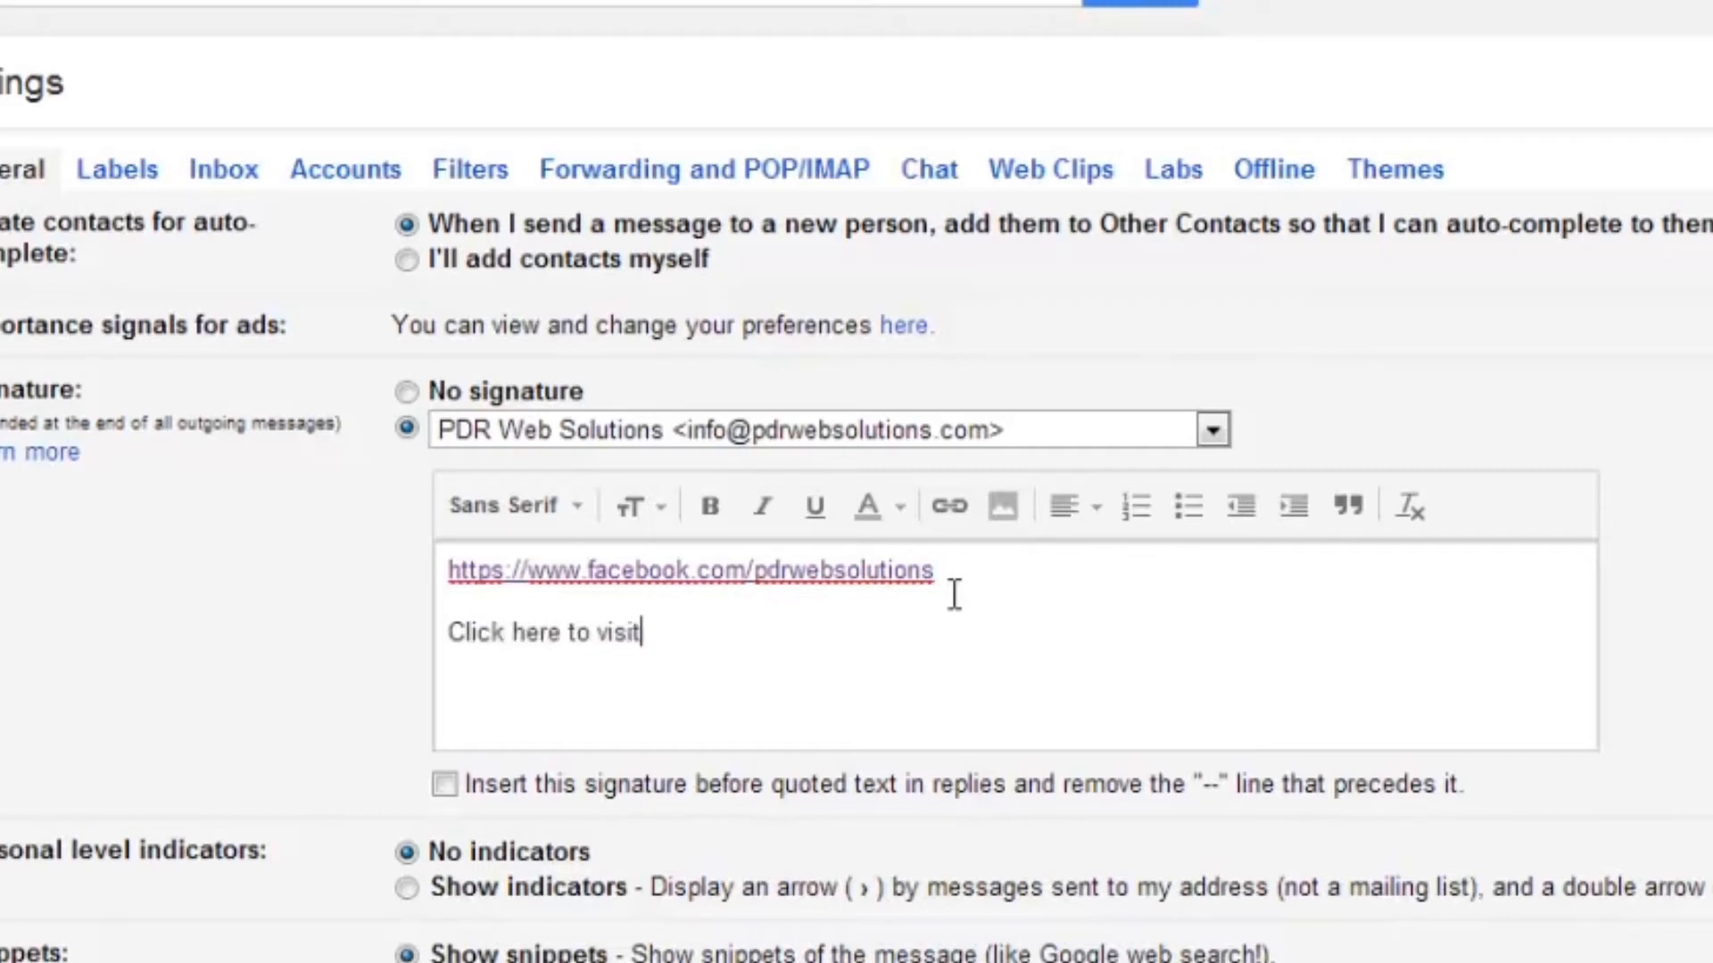
type("my page")
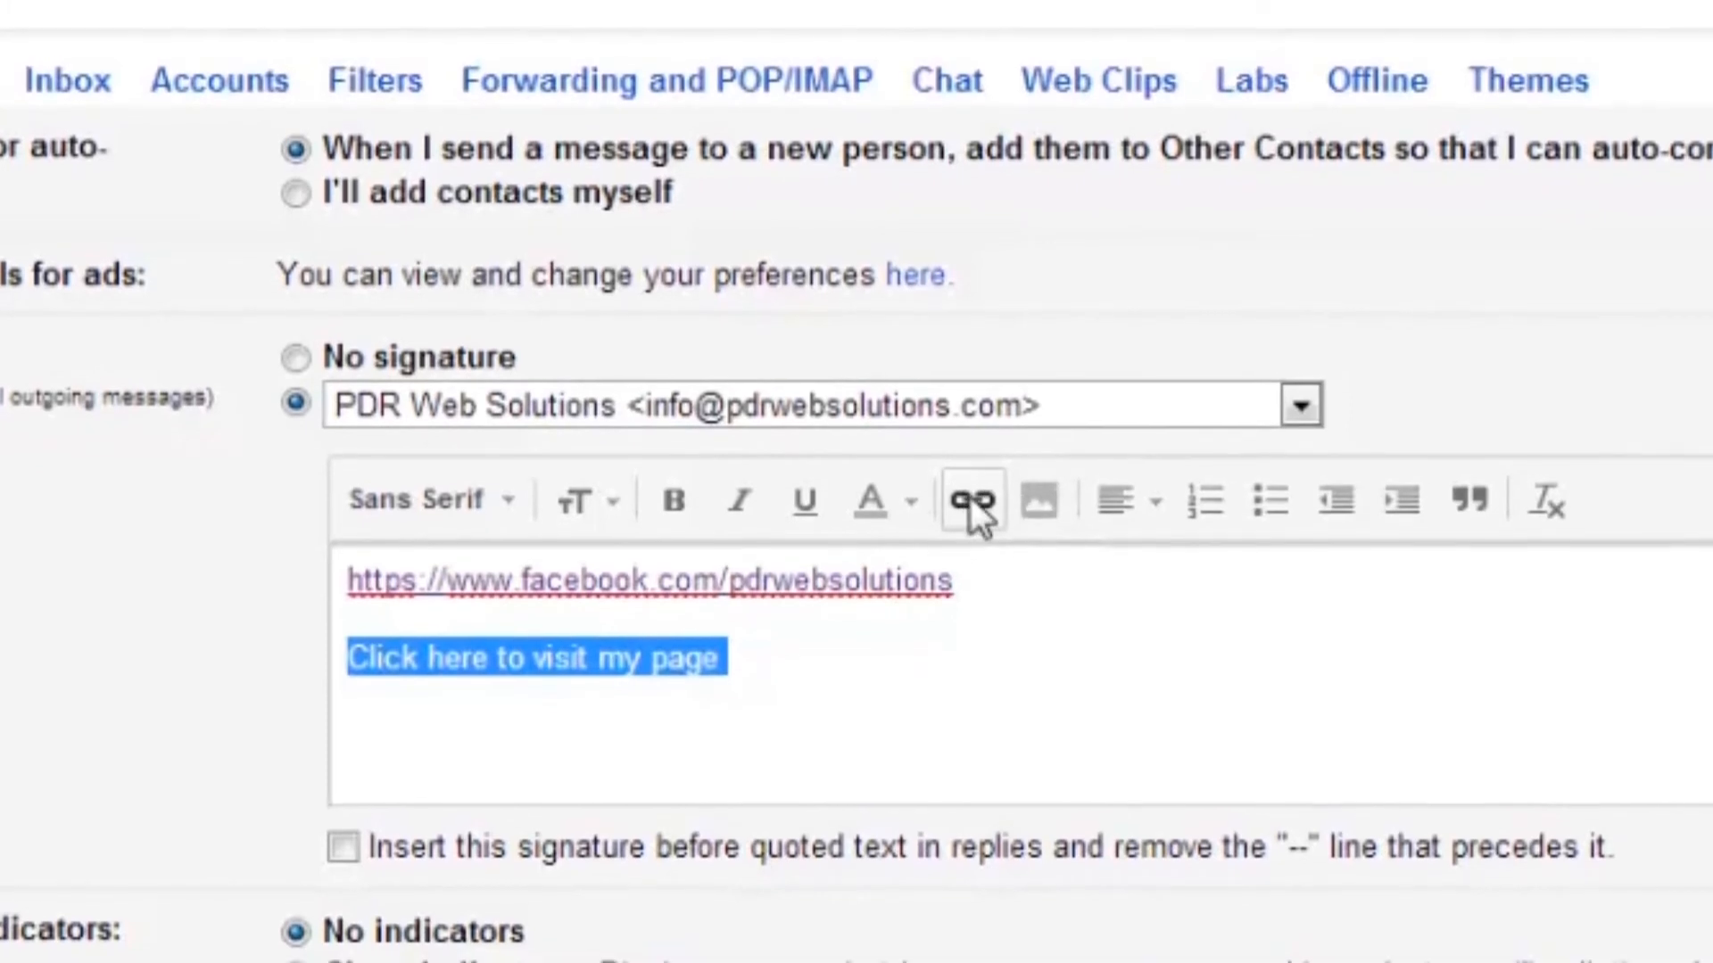
mouse_move(970, 499)
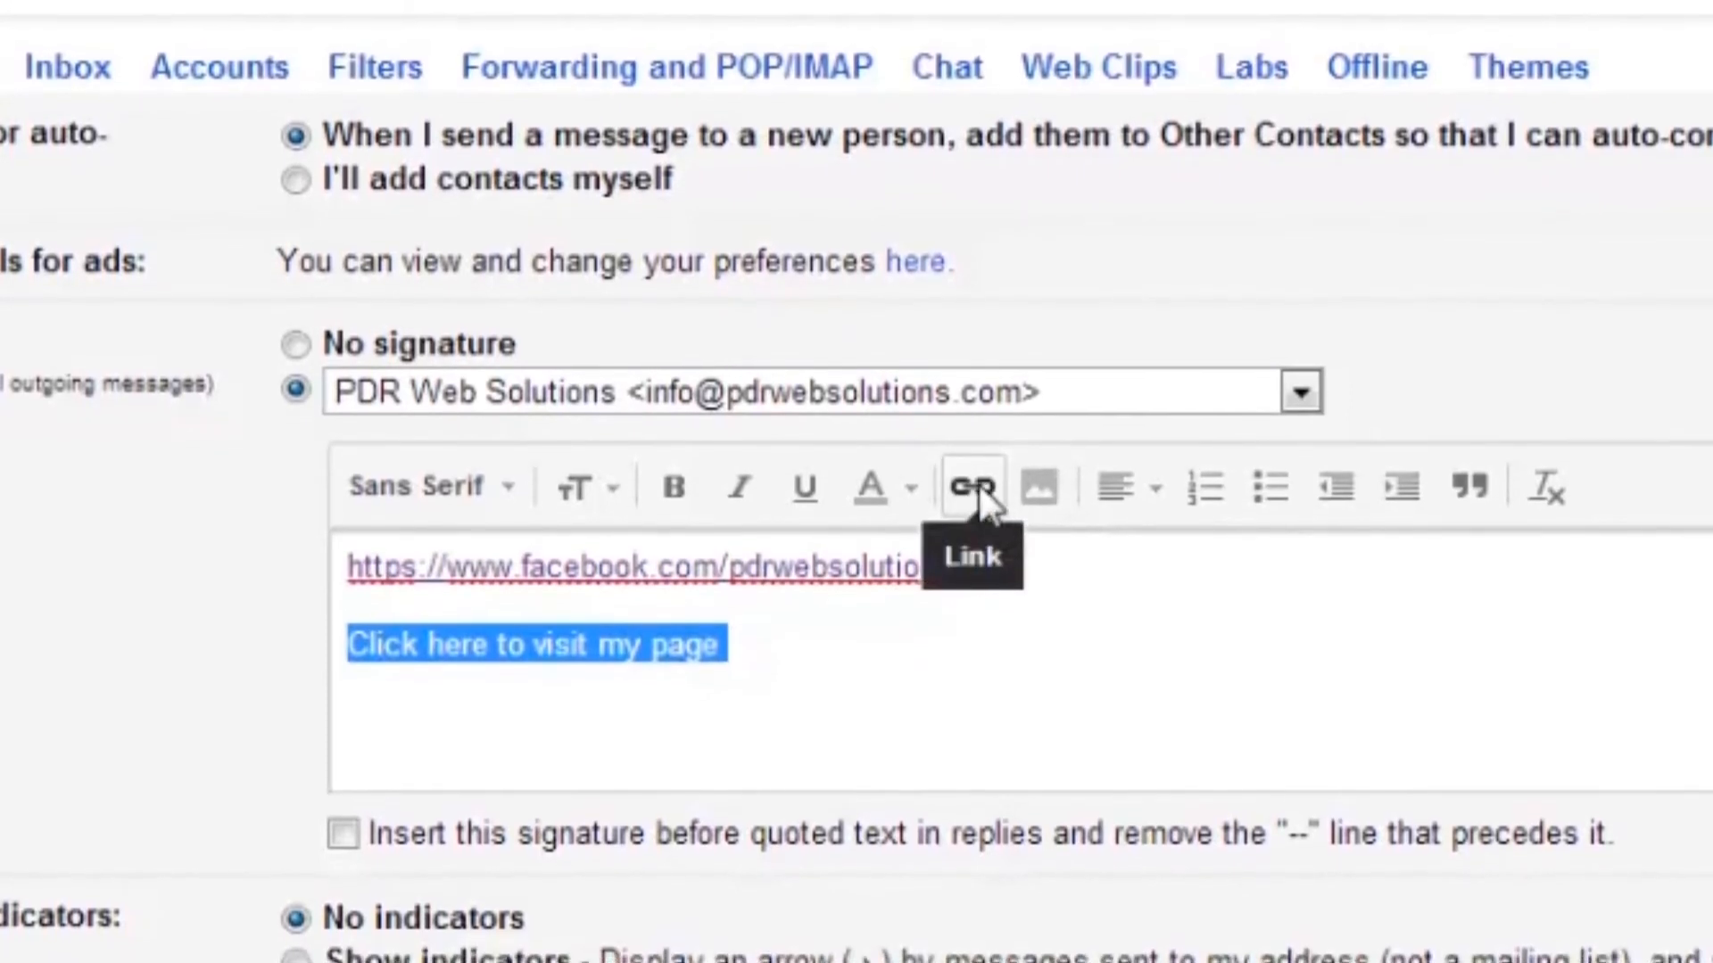
Start turning the selected "Click here to visit my page" text into a link.
left_click(971, 485)
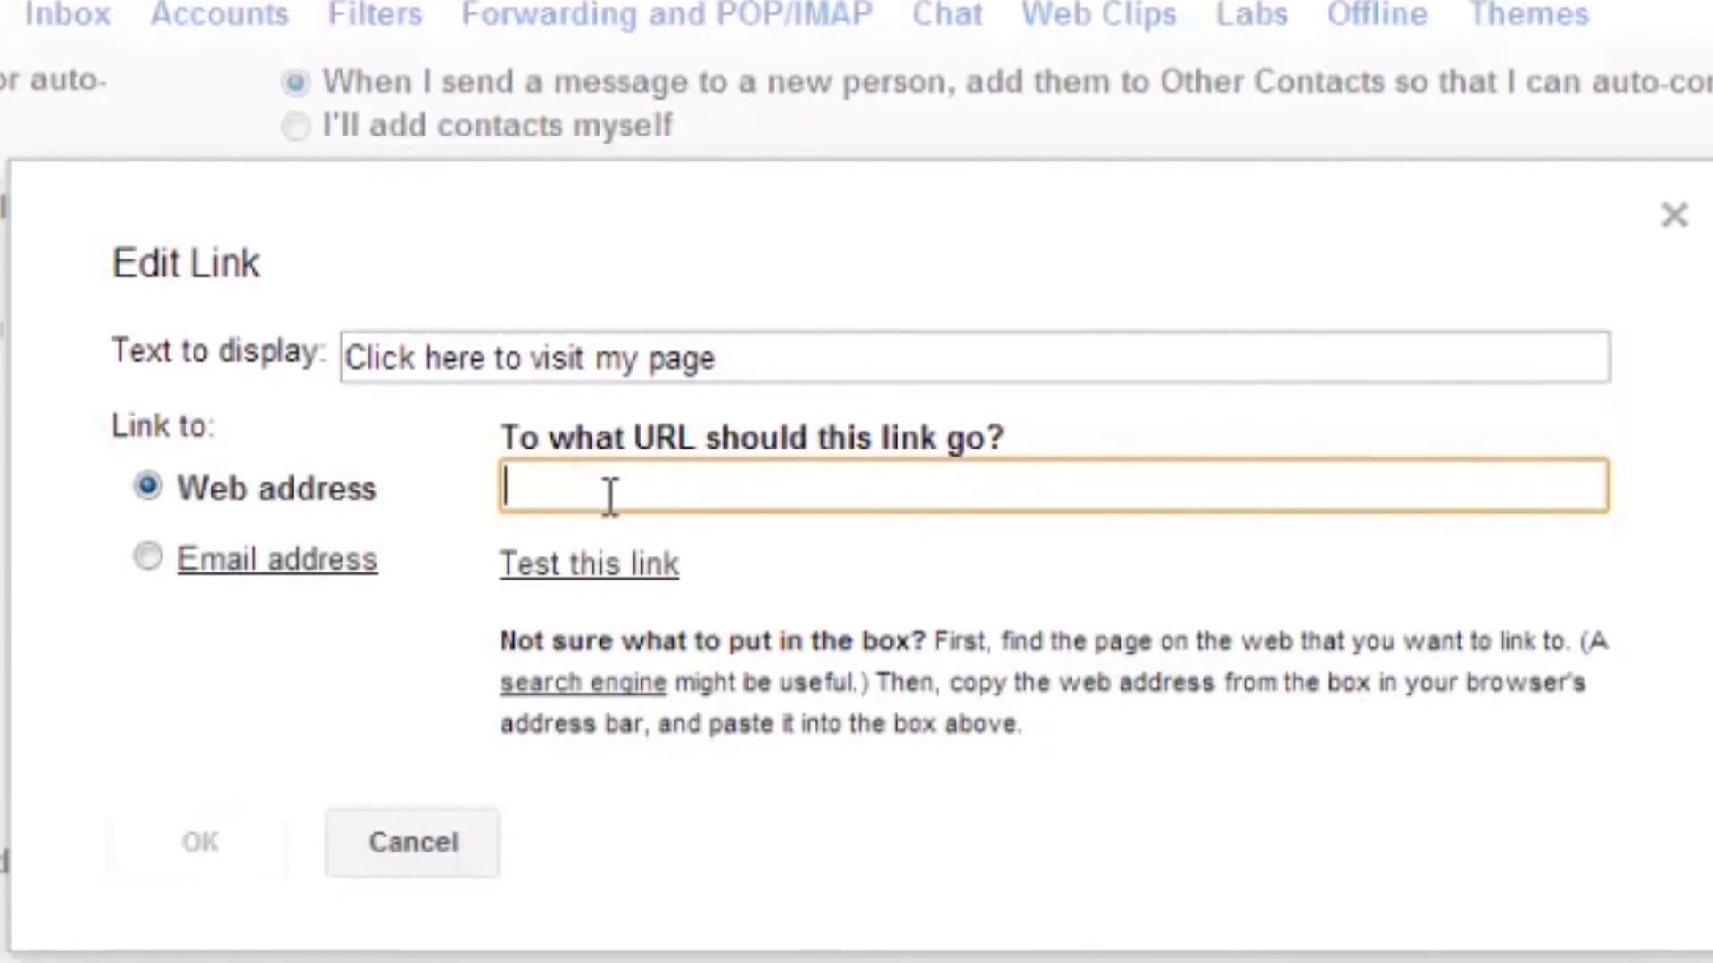
right_click(612, 492)
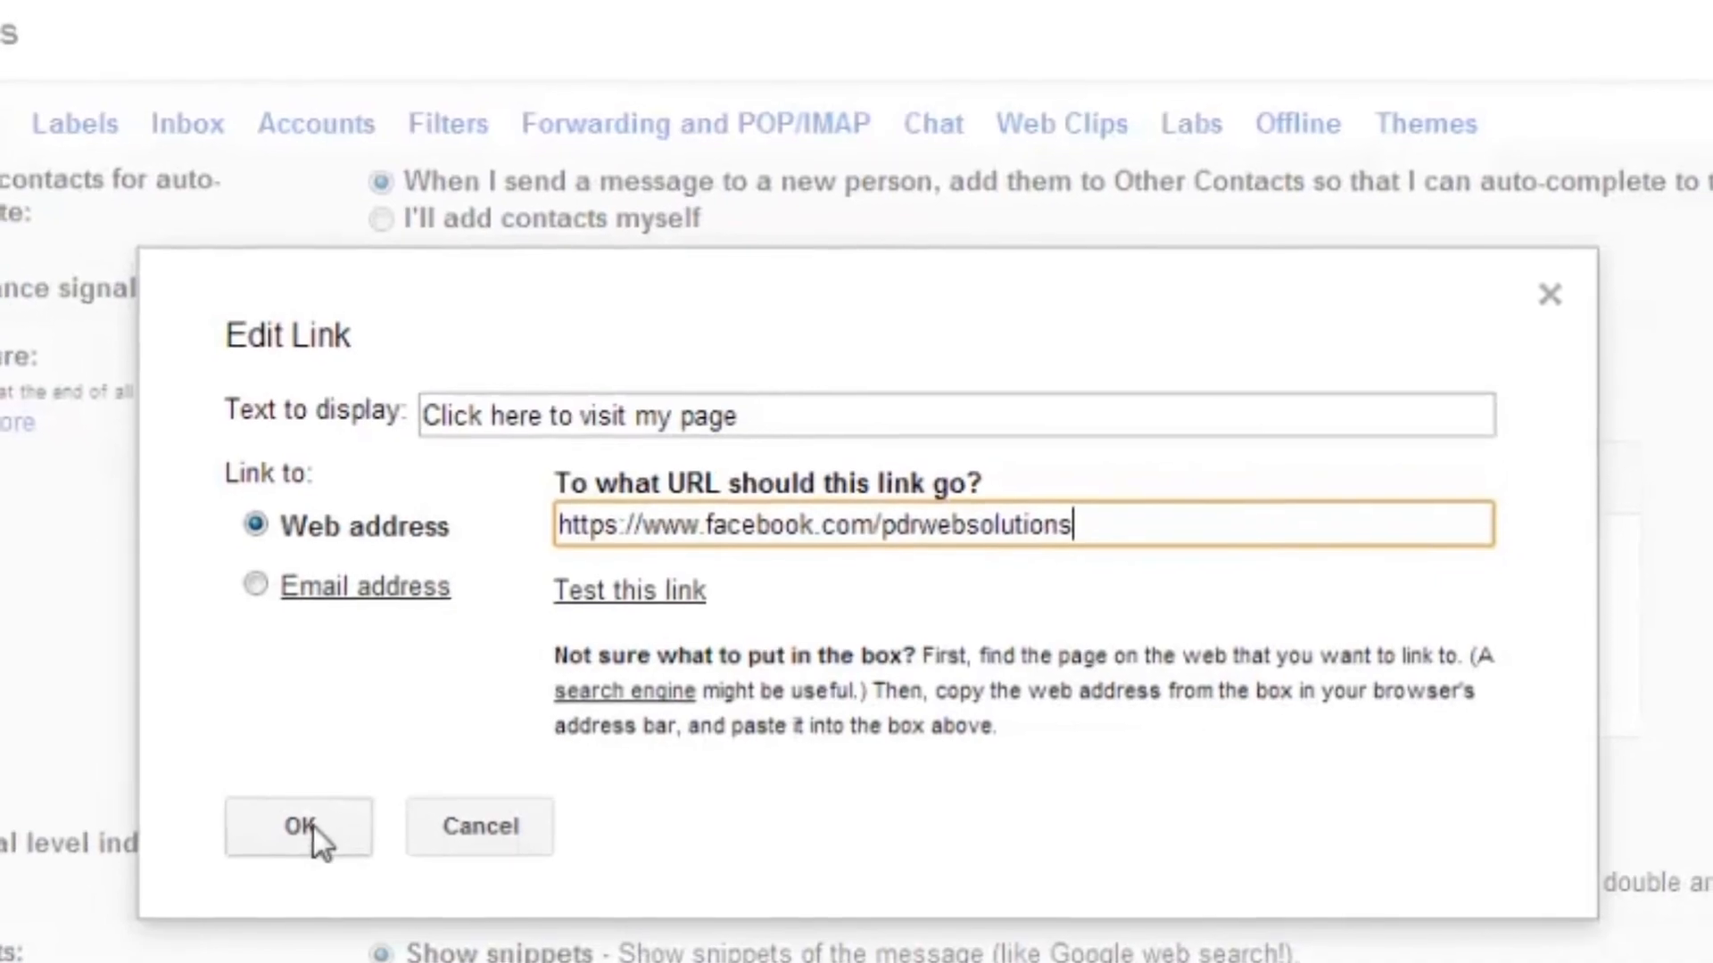
left_click(298, 826)
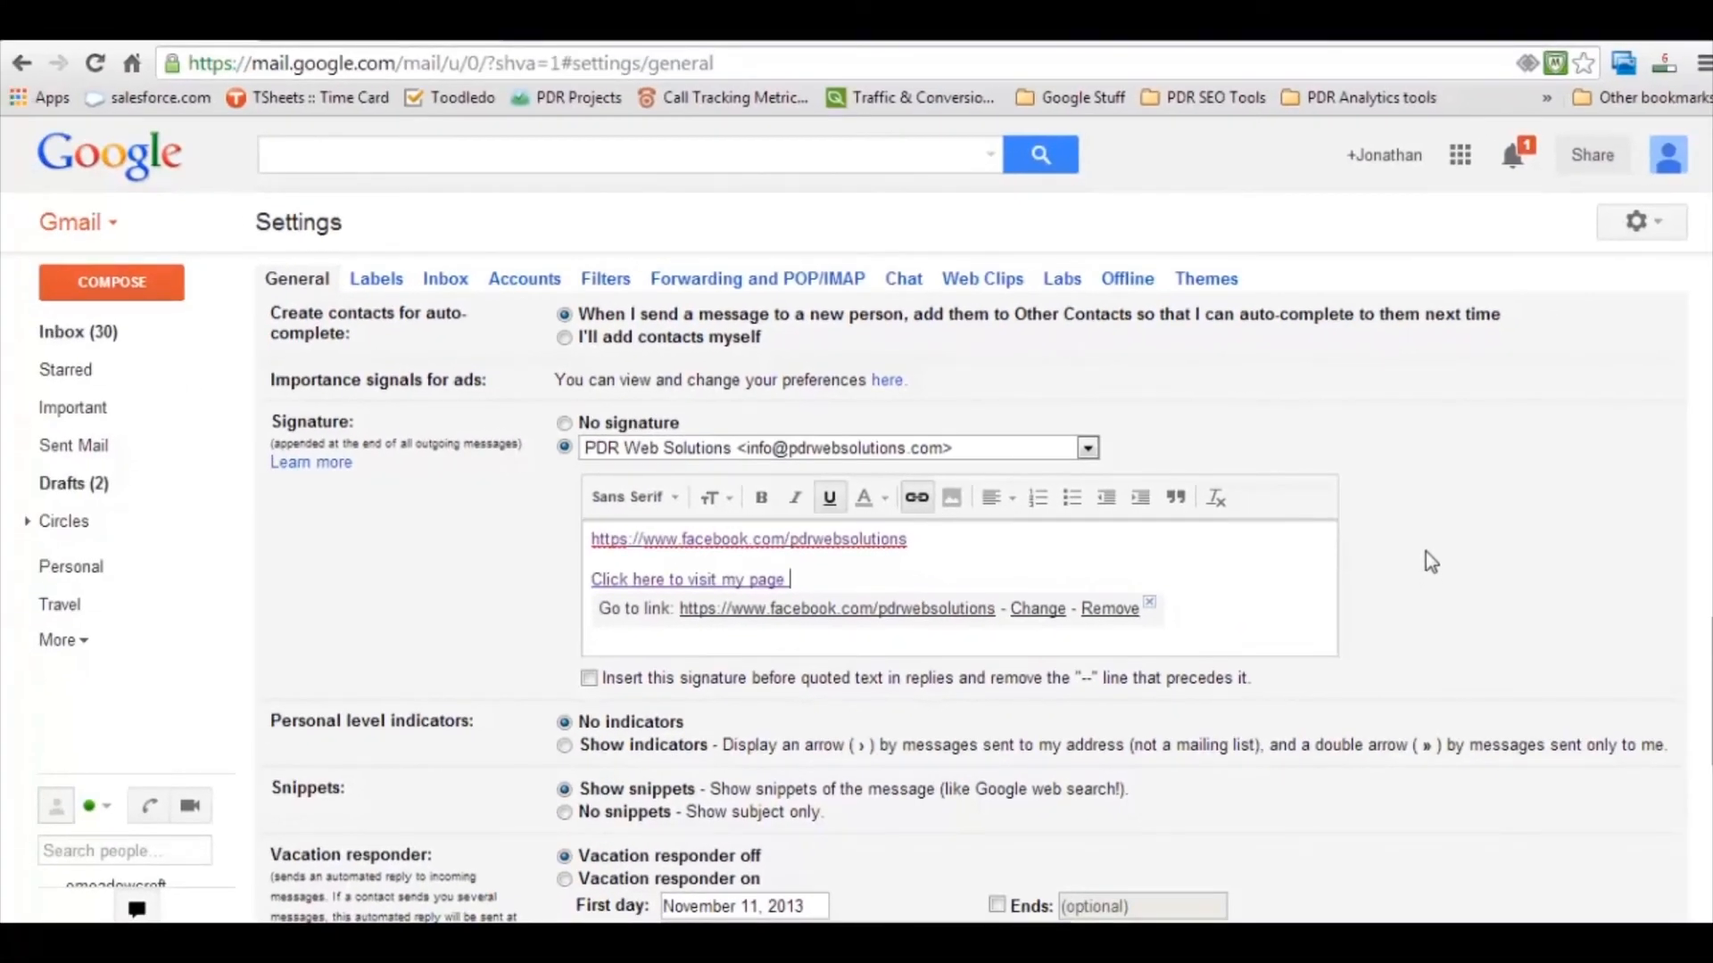
Save the General settings so the linked signature is kept.
scroll("down", 3)
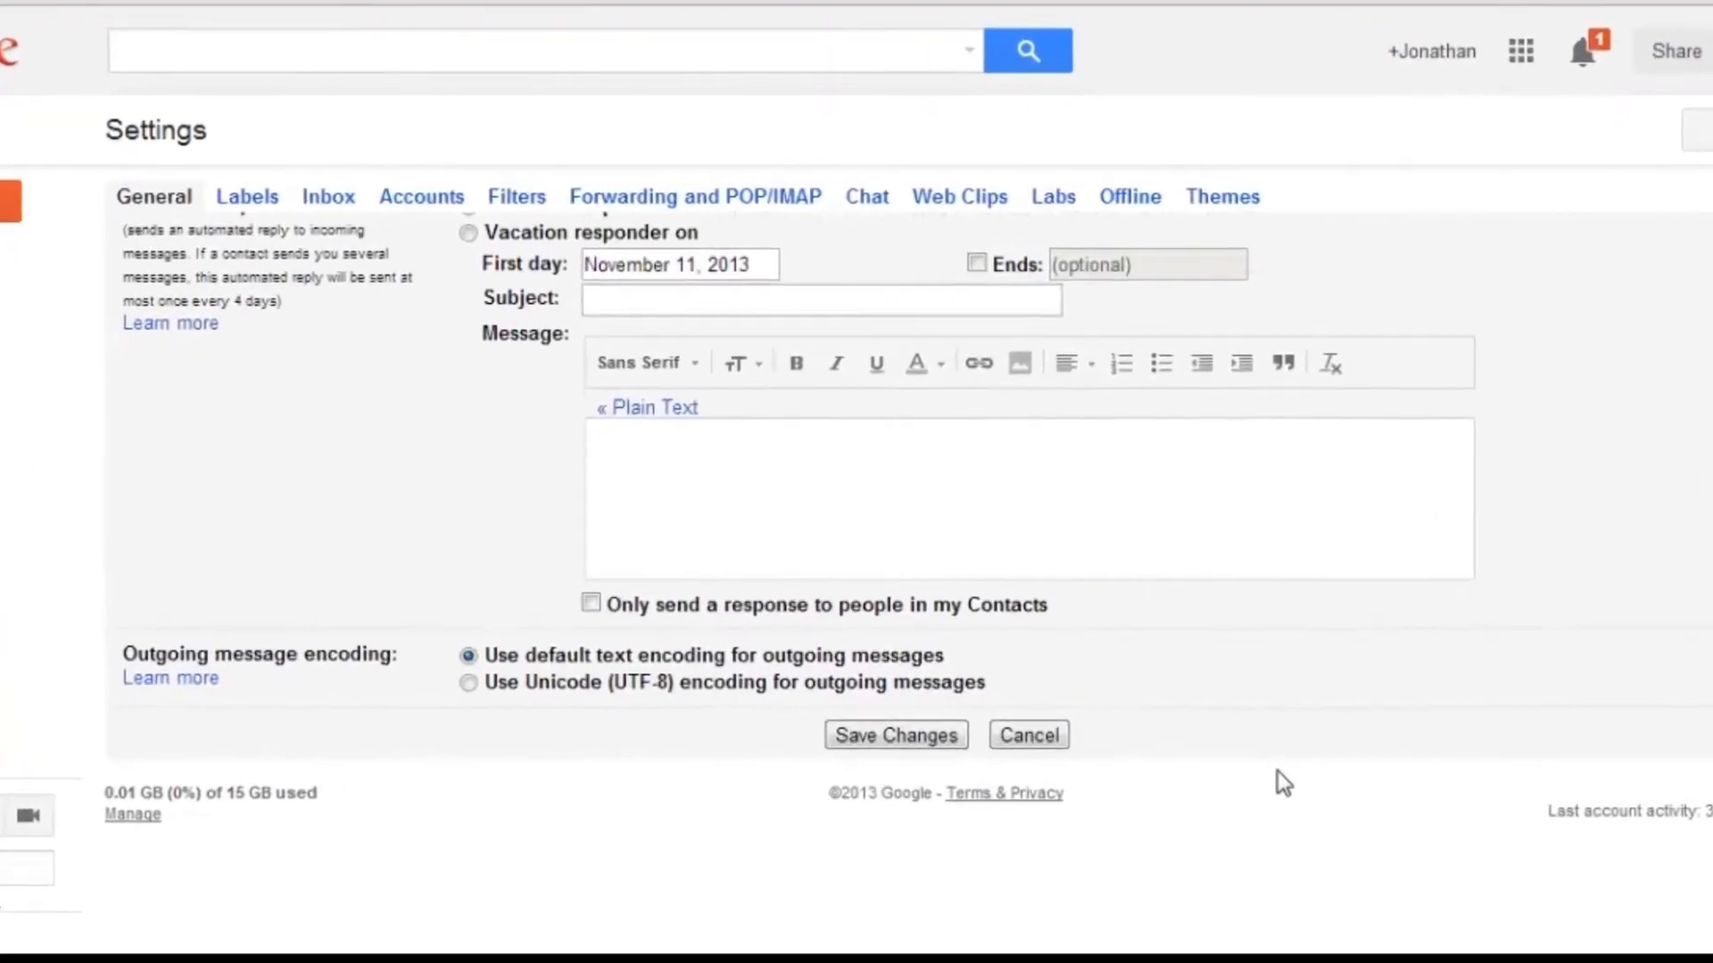
left_click(894, 734)
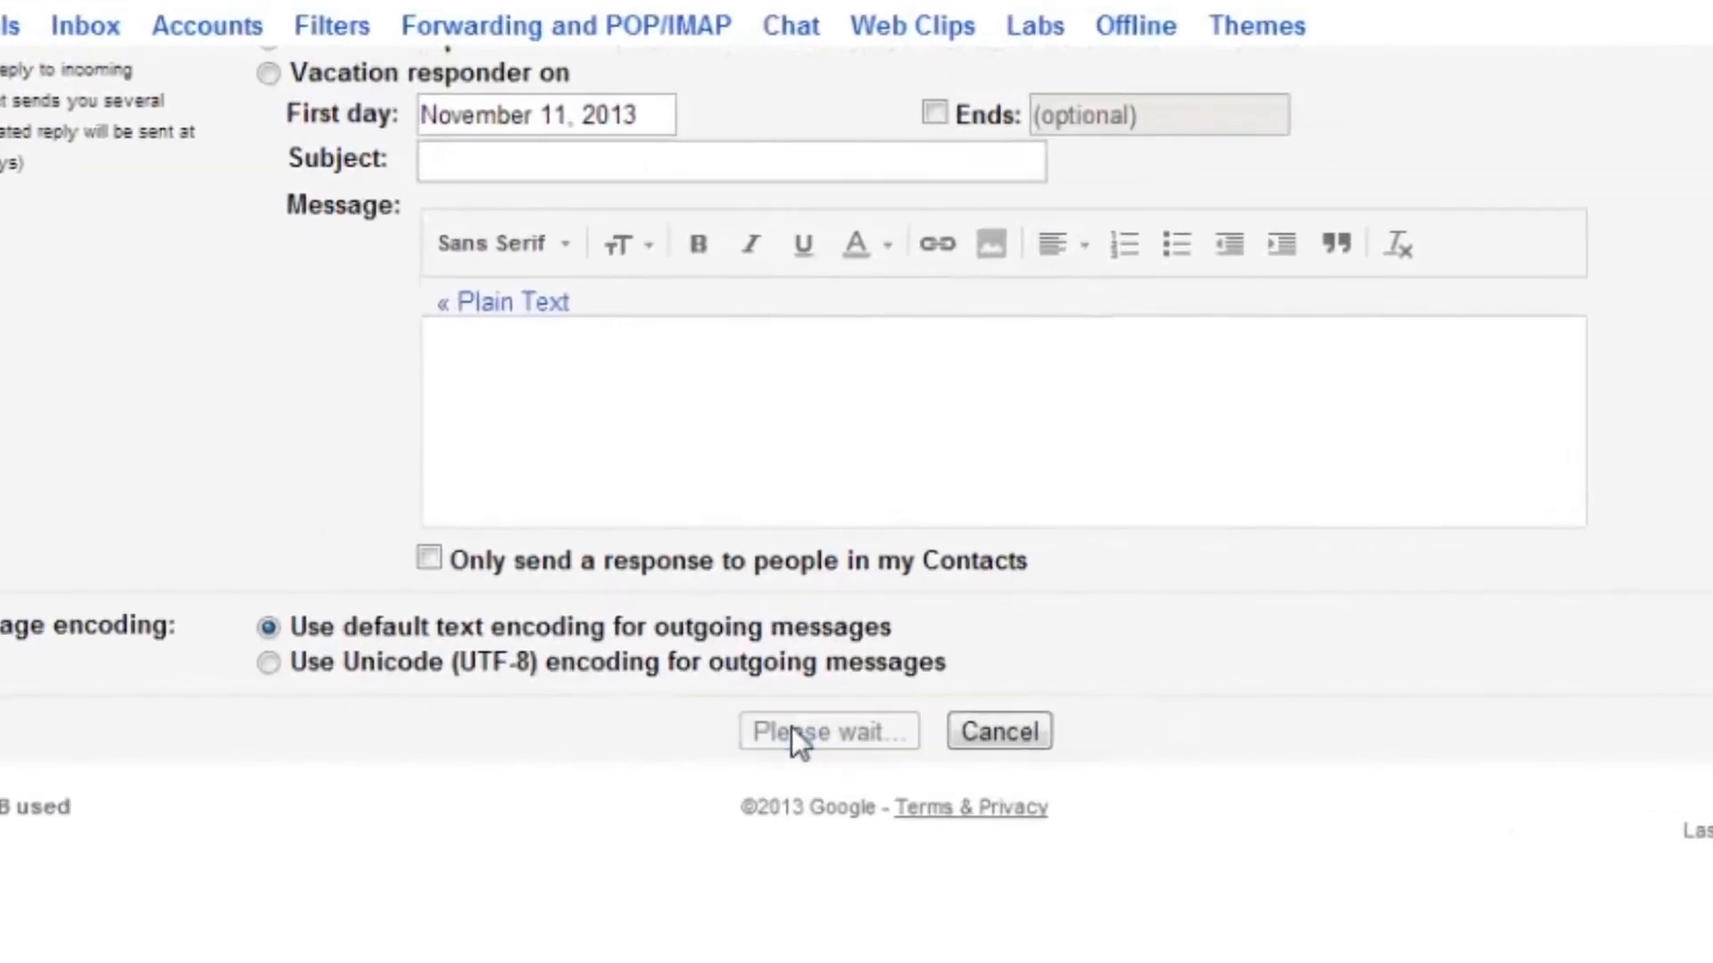